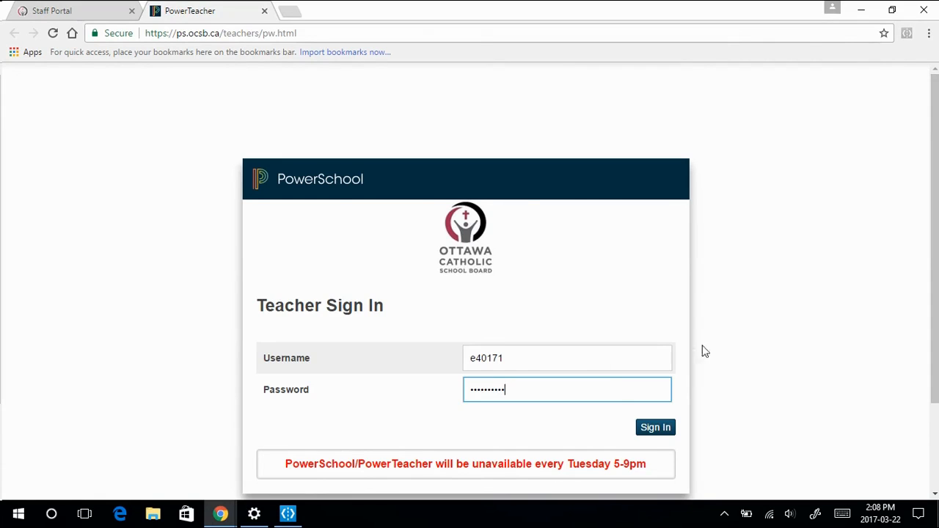
- Sign in and choose Installer from the PTG 2.8 Launch menu to reach the Windows install instructions
{"action": "left_click", "coordinate": [654, 427]}
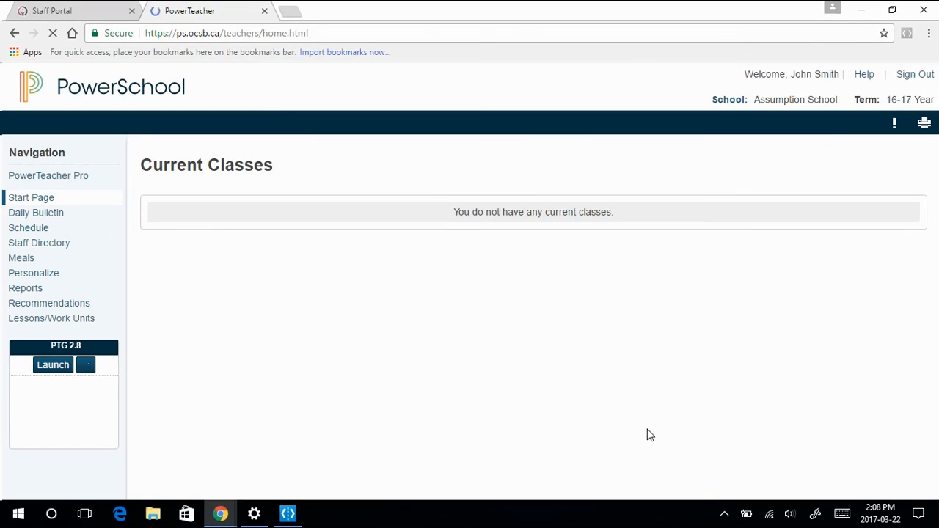
{"action": "left_click", "coordinate": [86, 364]}
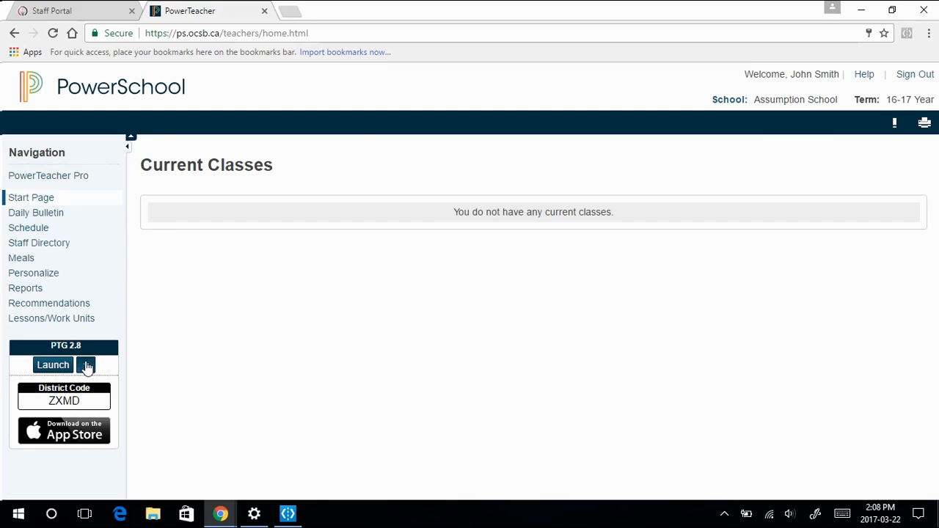
{"action": "left_click", "coordinate": [85, 364]}
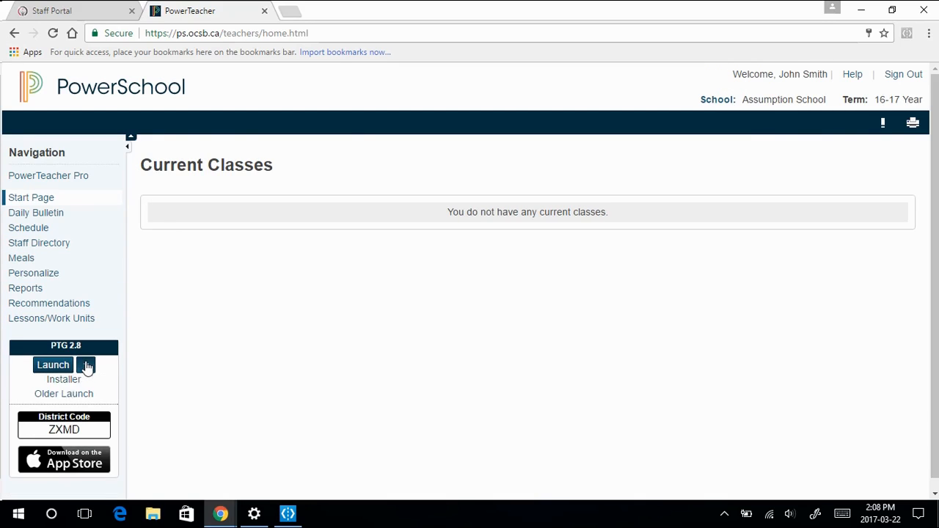
{"action": "mouse_move", "coordinate": [64, 379]}
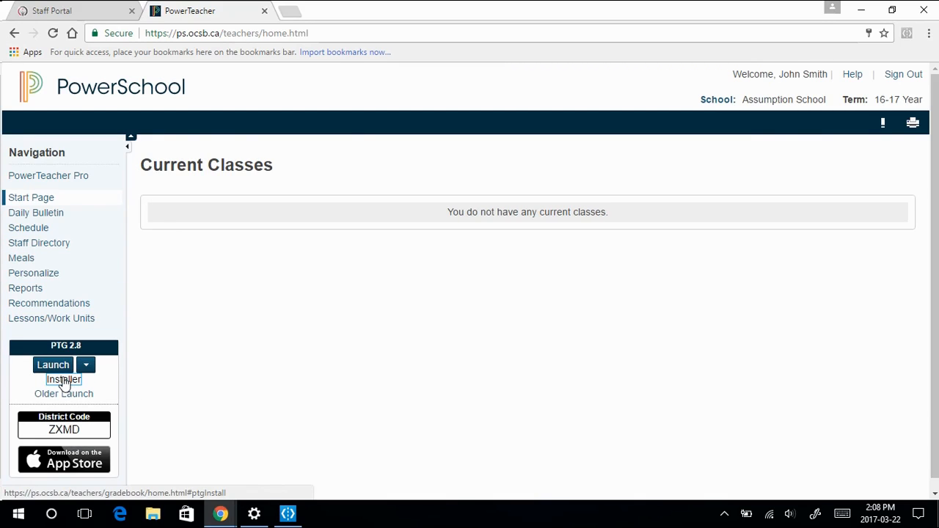
{"action": "left_click", "coordinate": [64, 379]}
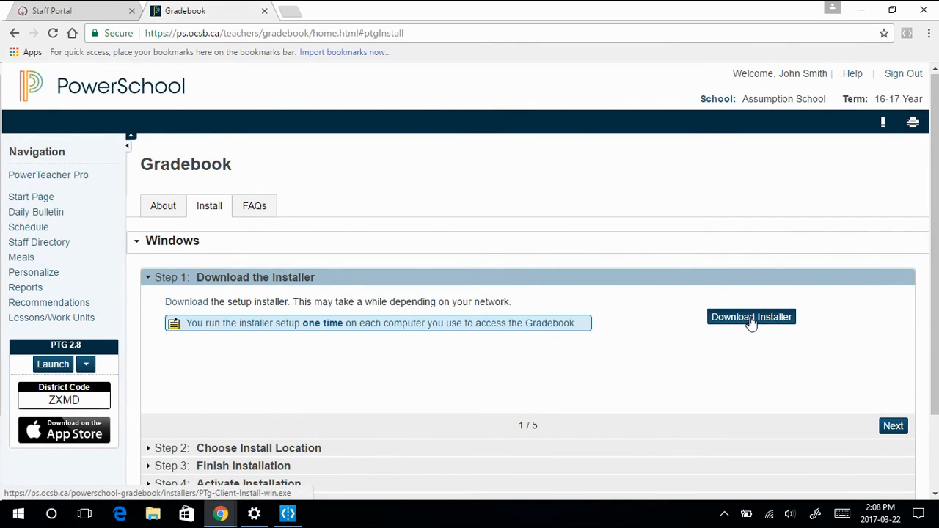
- Download the Gradebook Windows installer file and save it to Downloads
{"action": "left_click", "coordinate": [751, 317]}
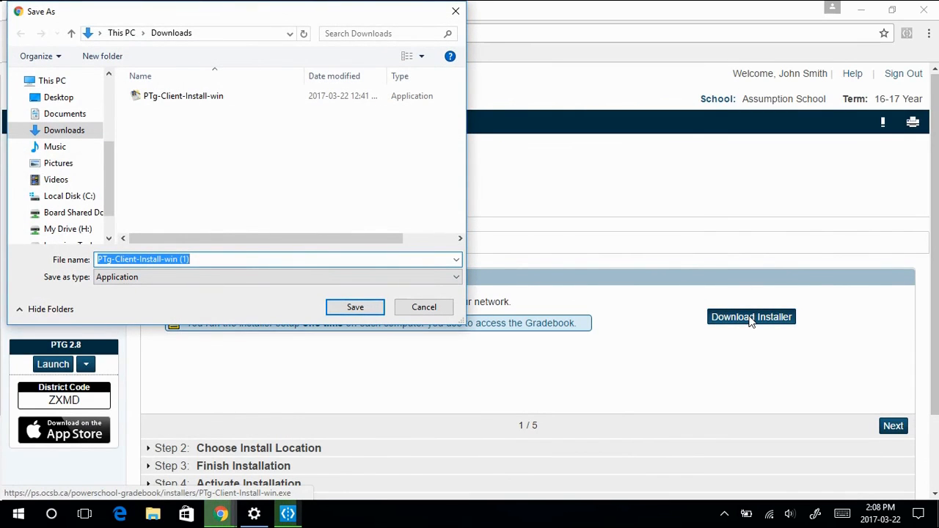
{"action": "mouse_move", "coordinate": [432, 378]}
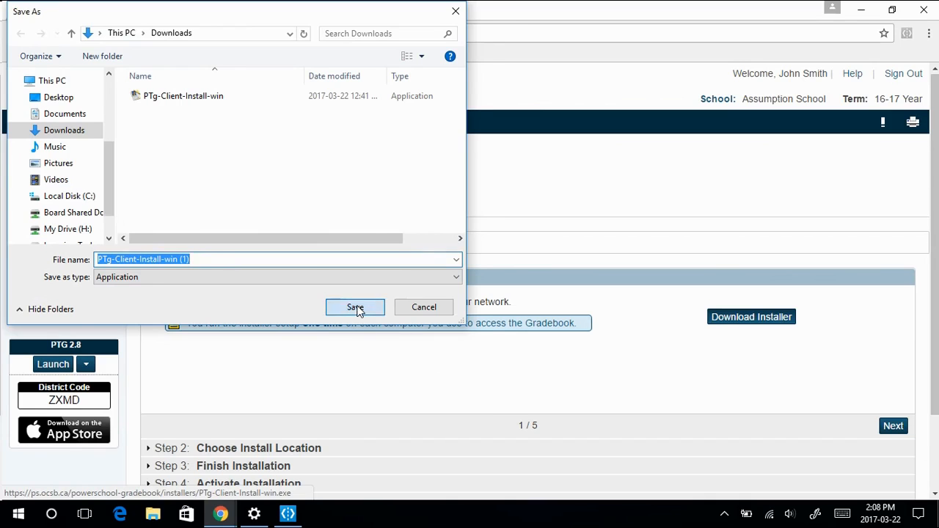
{"action": "left_click", "coordinate": [355, 306]}
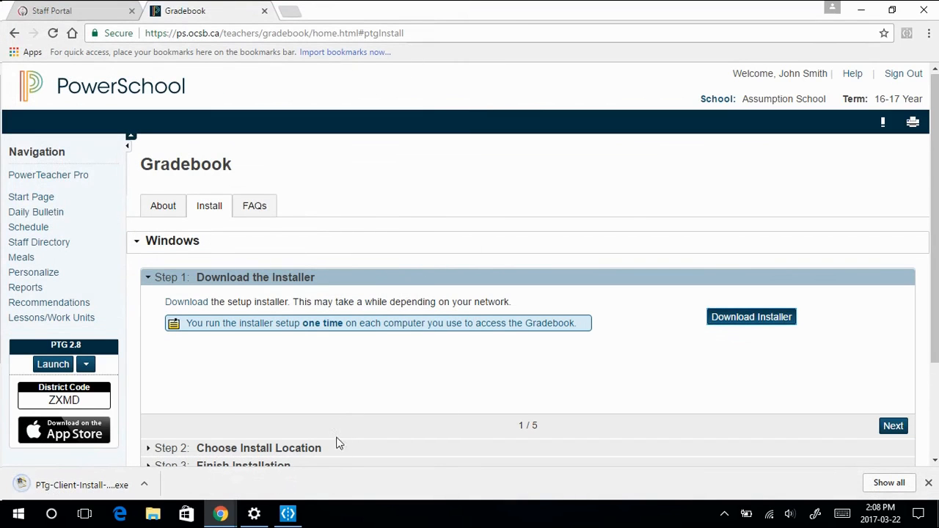
{"action": "mouse_move", "coordinate": [349, 398]}
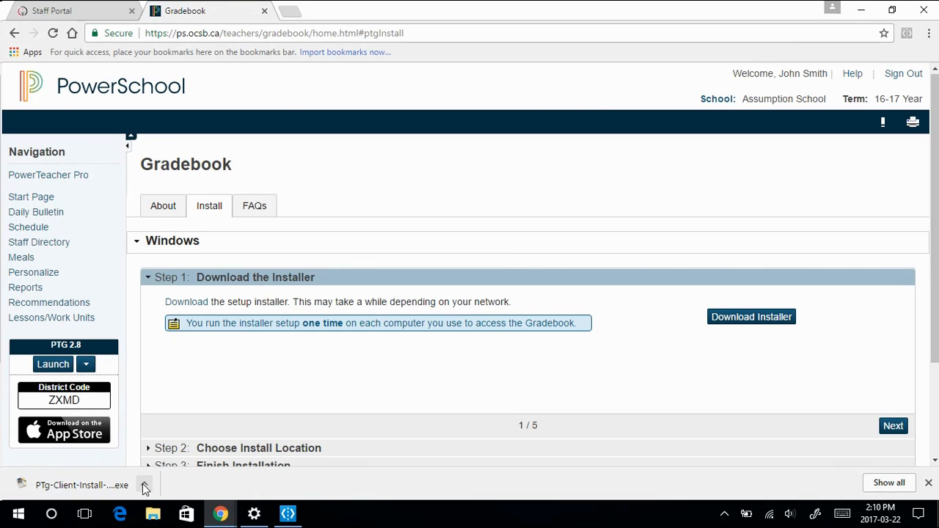
{"action": "left_click", "coordinate": [144, 484]}
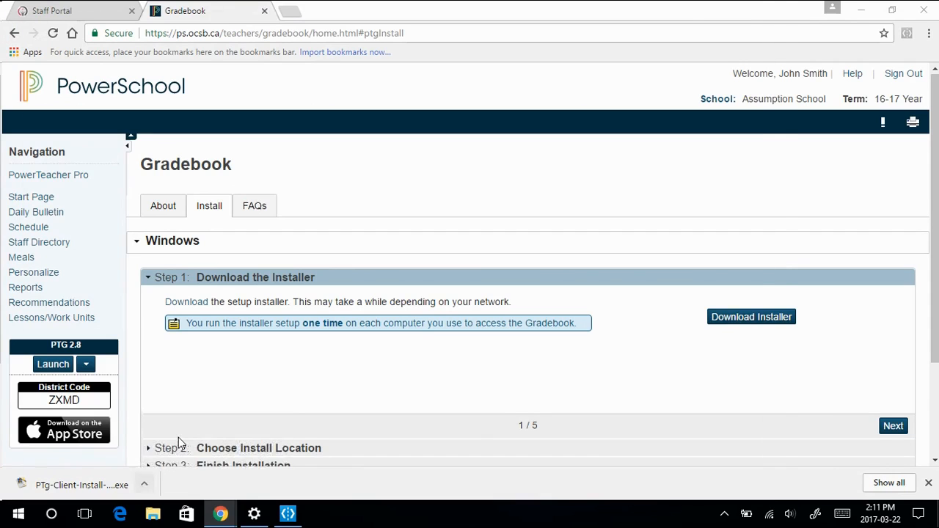
- Show PTg-Client-Install-win in Downloads and run the installer
{"action": "left_click", "coordinate": [82, 484]}
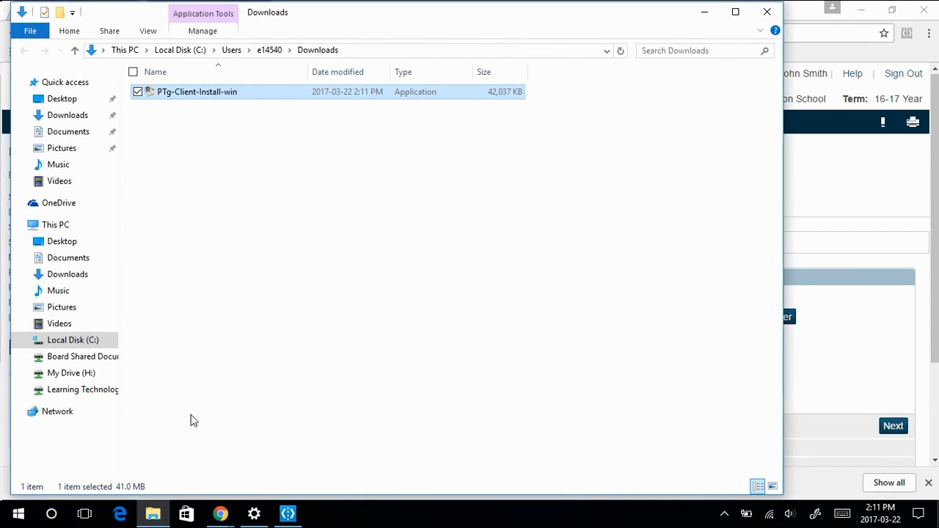
{"action": "mouse_move", "coordinate": [217, 95]}
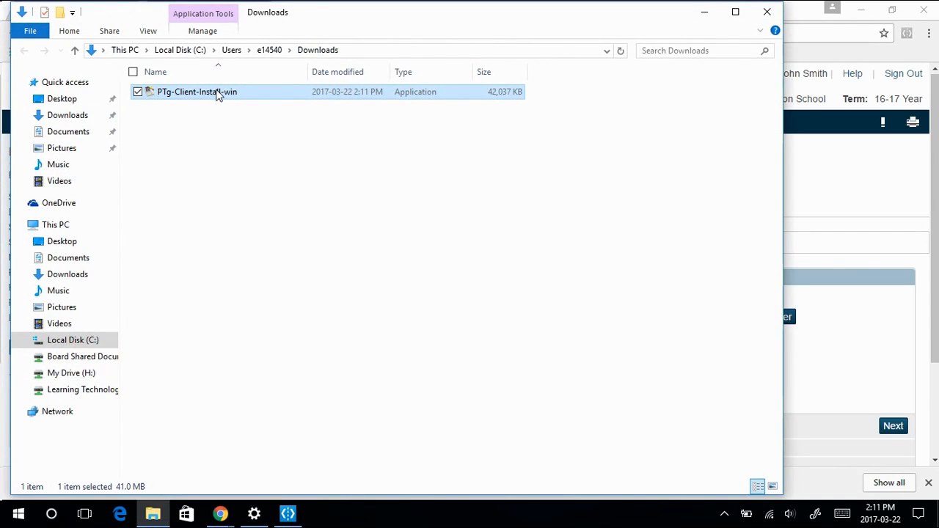
{"action": "right_click", "coordinate": [196, 91]}
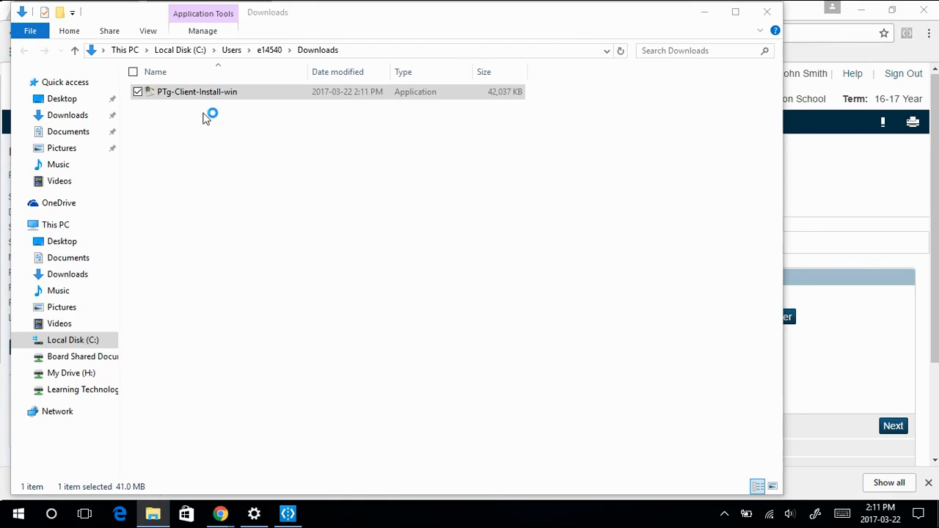
{"action": "double_click", "coordinate": [196, 91]}
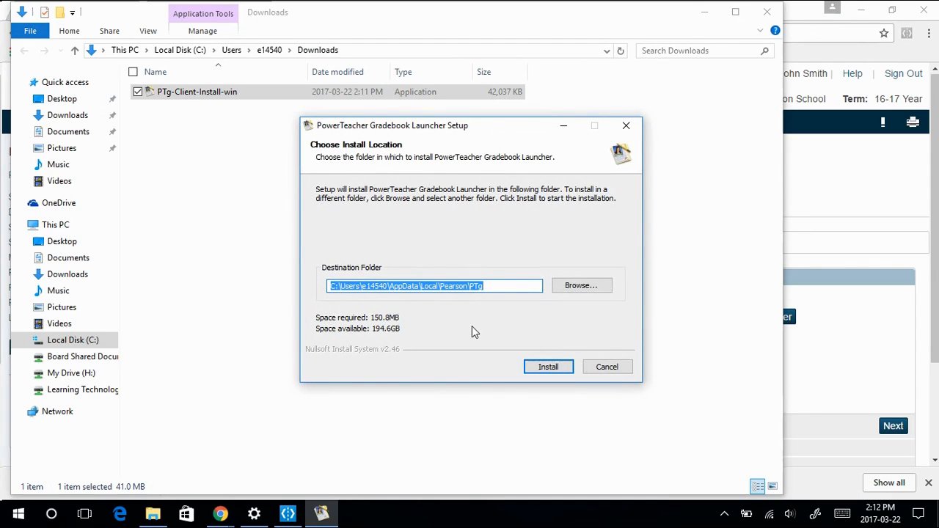
- Install the Gradebook Launcher to the default folder, finish the wizard and return to the install page
{"action": "left_click", "coordinate": [549, 367]}
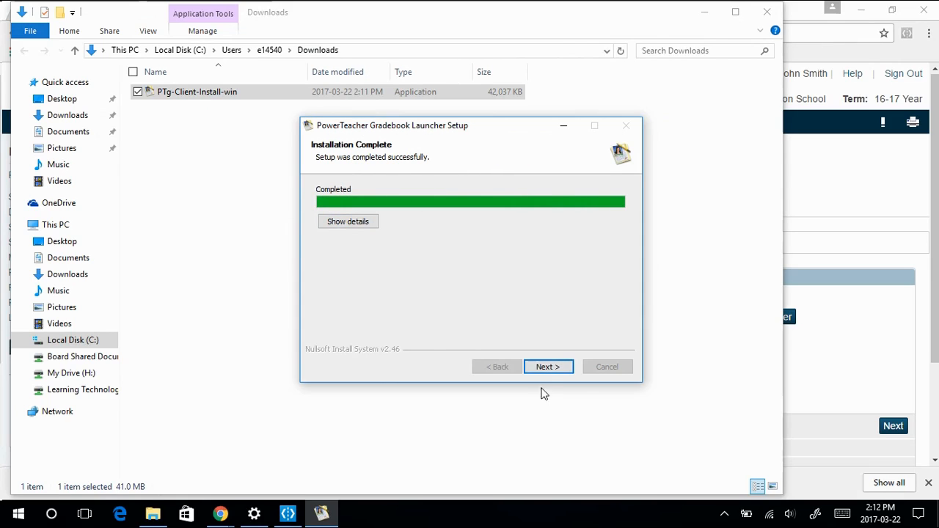
{"action": "left_click", "coordinate": [547, 366]}
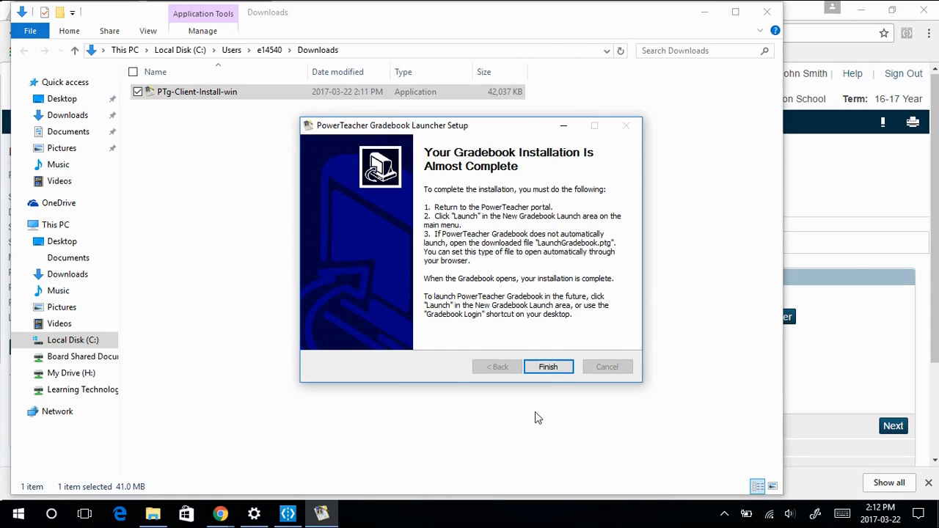
{"action": "left_click", "coordinate": [548, 367]}
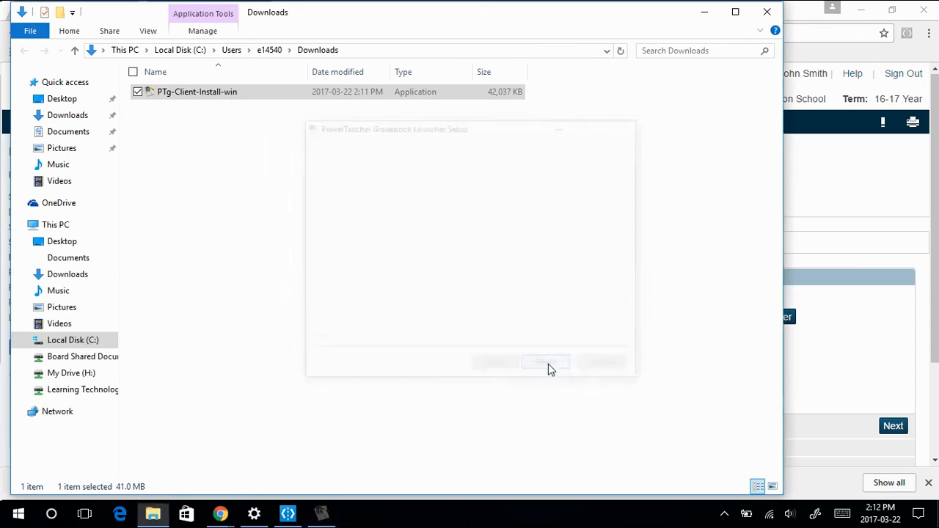
{"action": "left_click", "coordinate": [545, 360]}
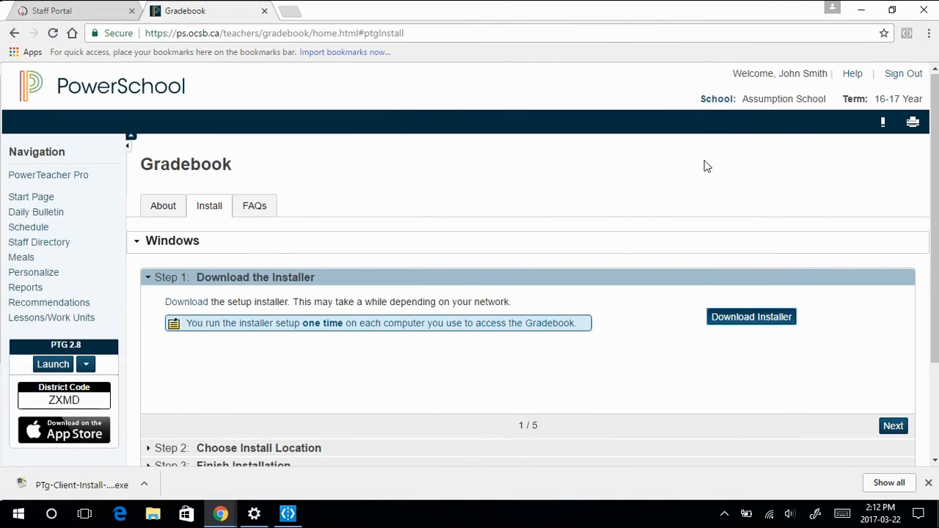
{"action": "mouse_move", "coordinate": [933, 252]}
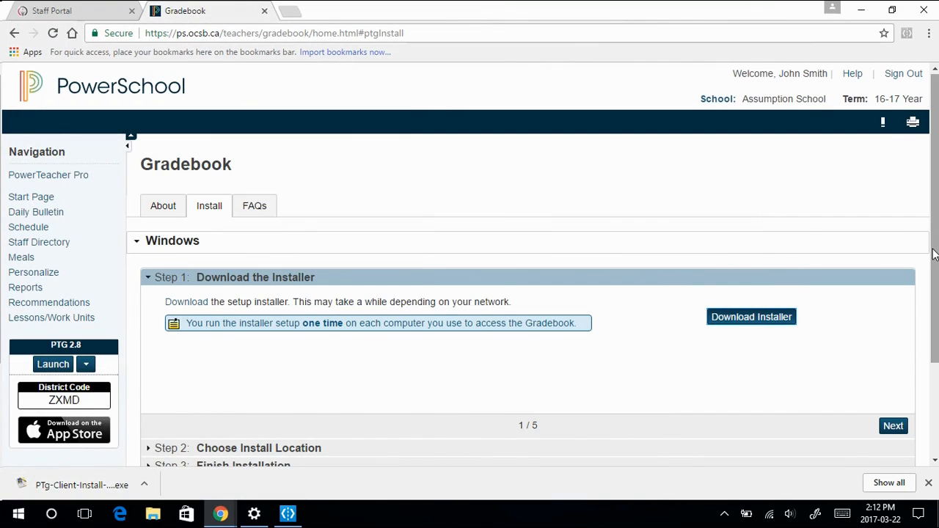
- Get the Step 4 LaunchGradebook activation file and save it to Downloads
{"action": "scroll", "scroll_direction": "down", "scroll_amount": 3}
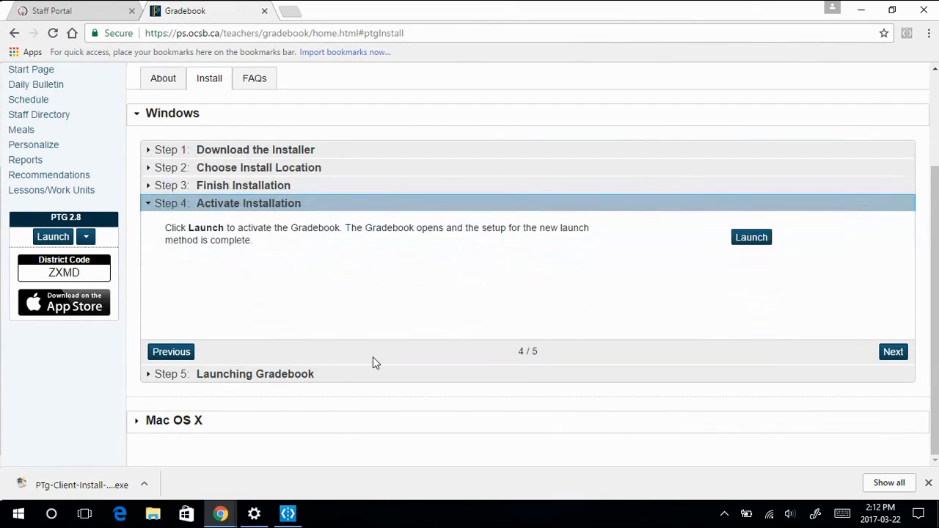
{"action": "mouse_move", "coordinate": [751, 238]}
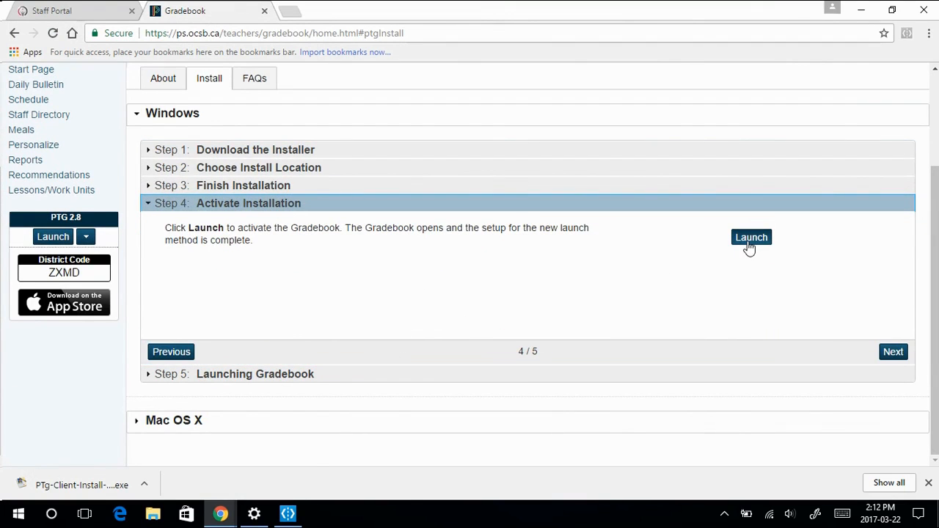
{"action": "left_click", "coordinate": [751, 238]}
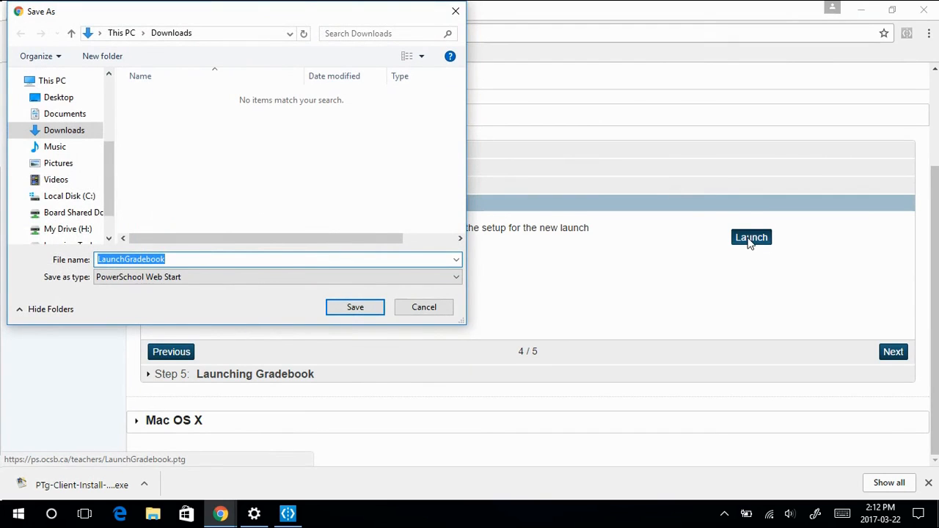
{"action": "left_click", "coordinate": [355, 307]}
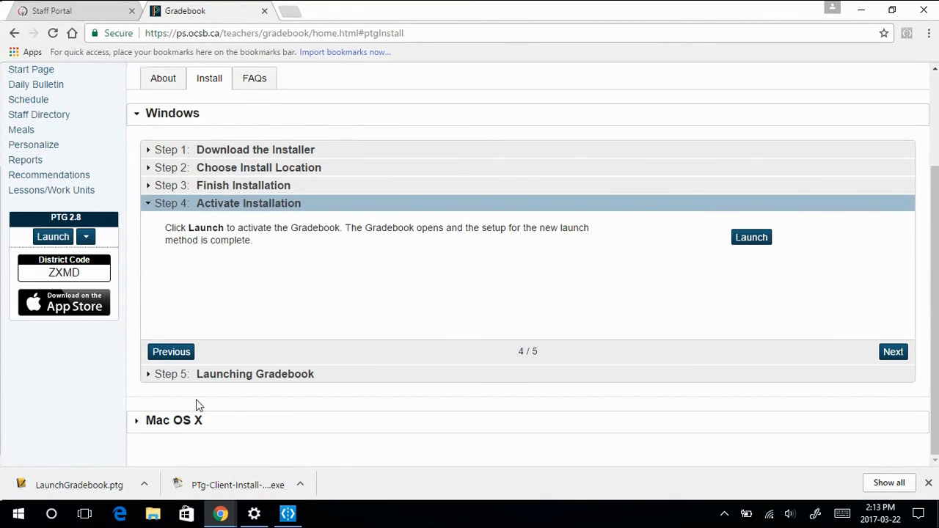
{"action": "mouse_move", "coordinate": [121, 440]}
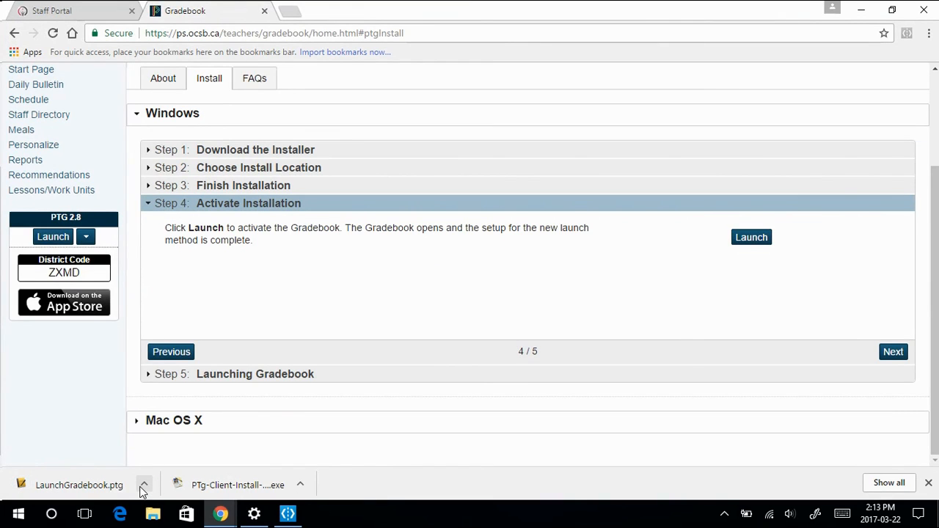
{"action": "left_click", "coordinate": [144, 484]}
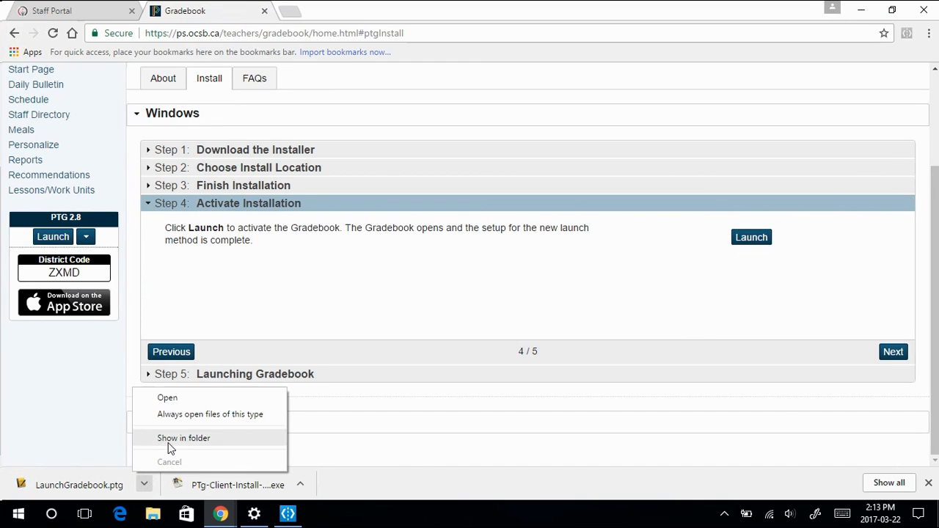
- Launch LaunchGradebook from Downloads to start Gradebook for Assumption School
{"action": "left_click", "coordinate": [183, 437]}
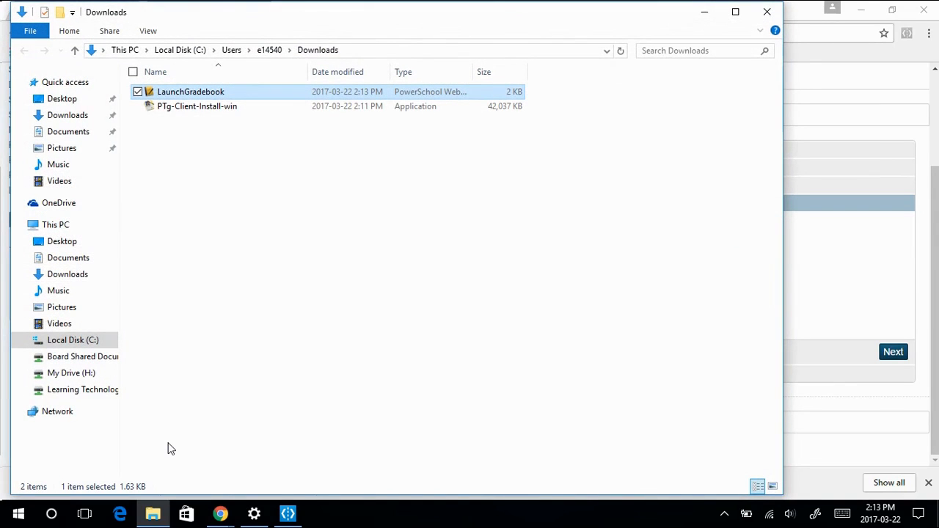
{"action": "mouse_move", "coordinate": [255, 114]}
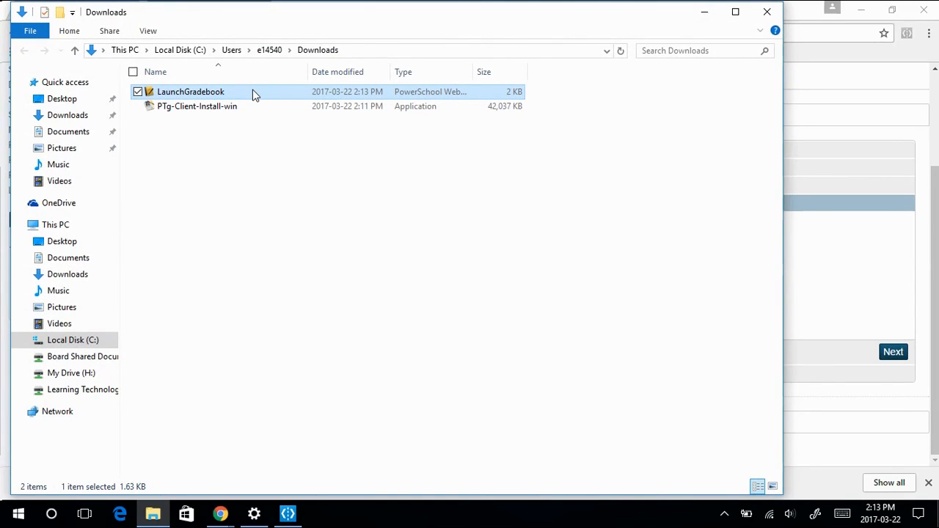
{"action": "right_click", "coordinate": [191, 91]}
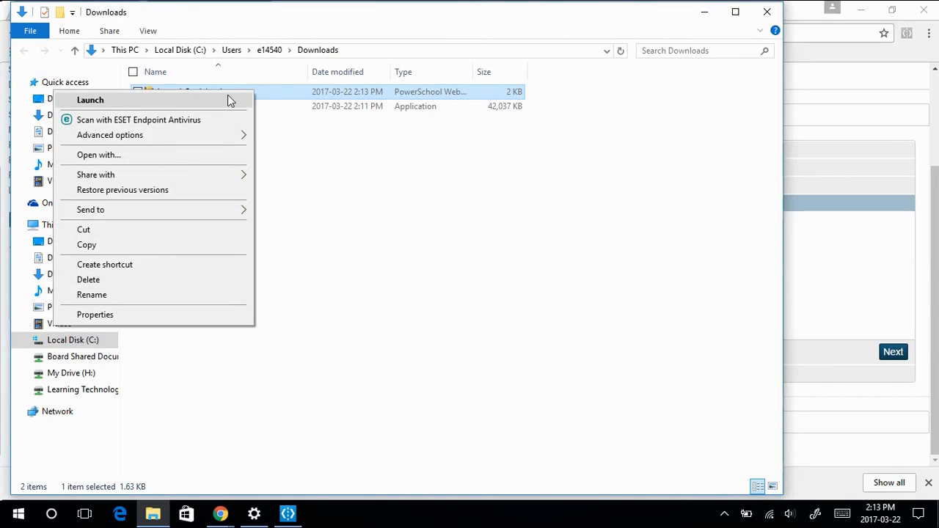
{"action": "left_click", "coordinate": [90, 99]}
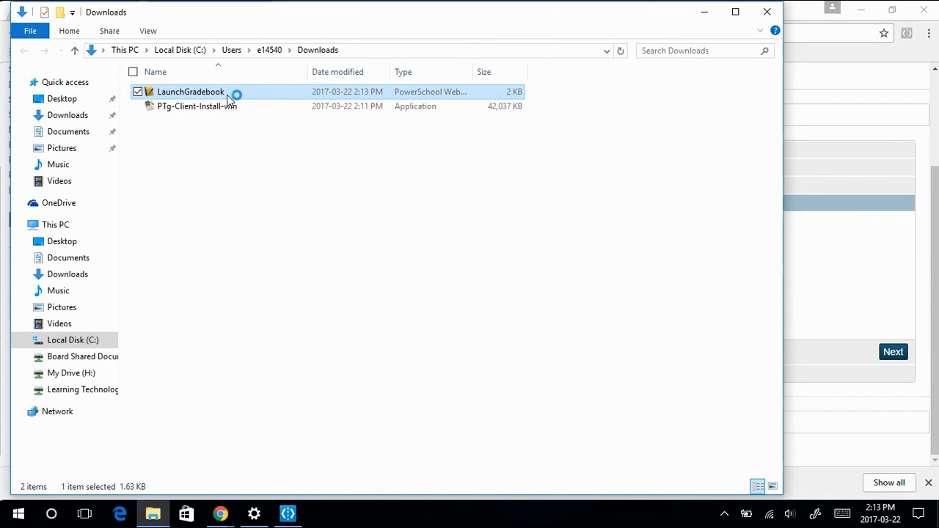
{"action": "double_click", "coordinate": [190, 91]}
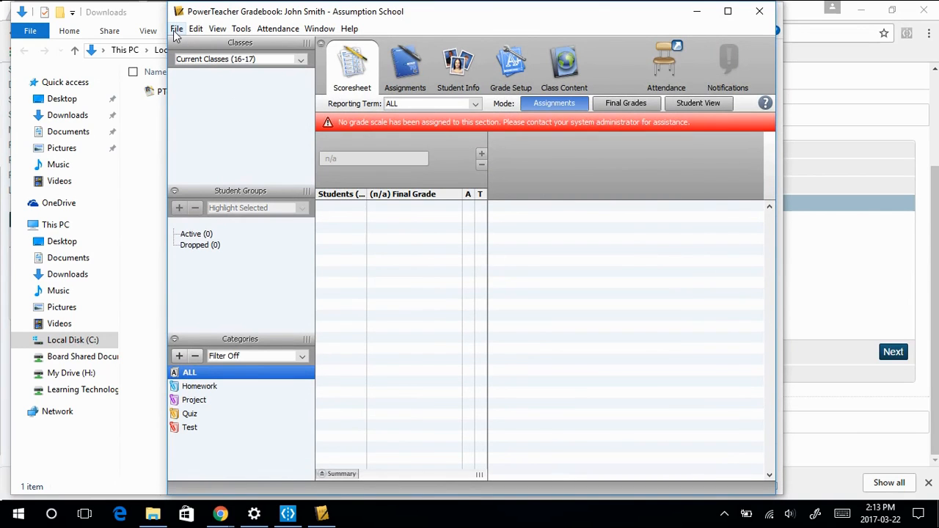
- Exit Gradebook from the File menu, returning to the Windows desktop
{"action": "left_click", "coordinate": [176, 30]}
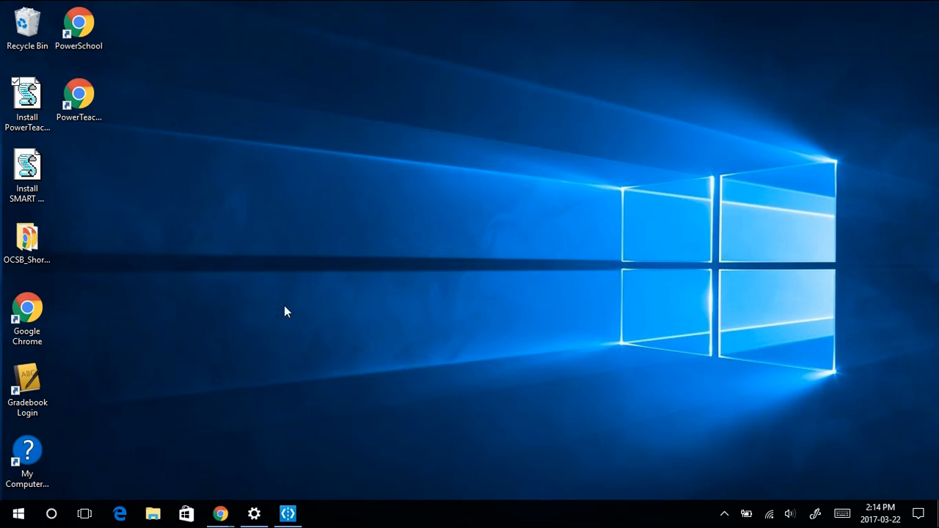
- Start the Gradebook Login desktop shortcut to bring up the sign-in window
{"action": "left_click", "coordinate": [27, 384]}
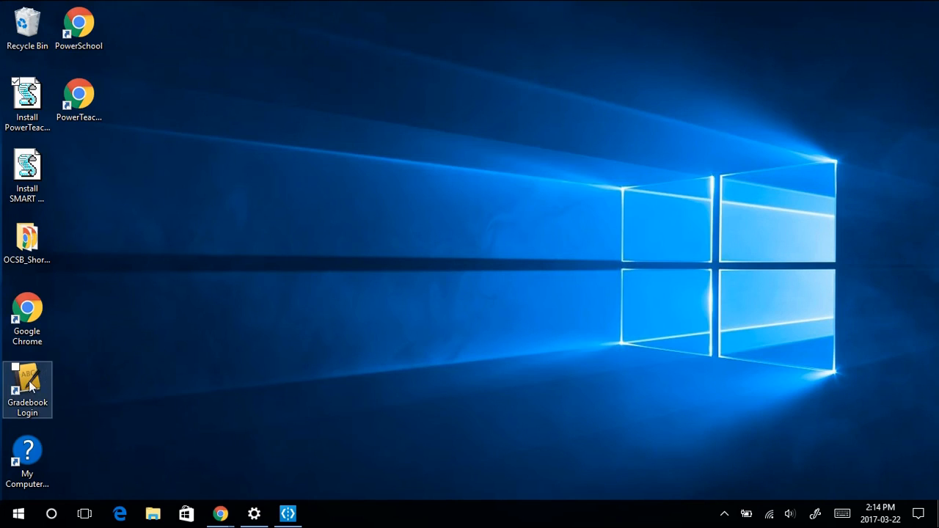
{"action": "left_click", "coordinate": [16, 374]}
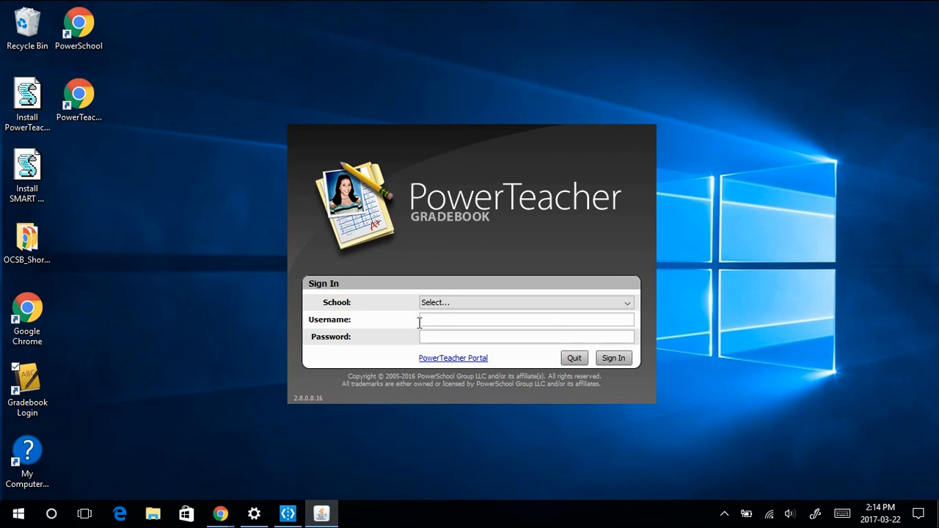
{"action": "left_click", "coordinate": [526, 302]}
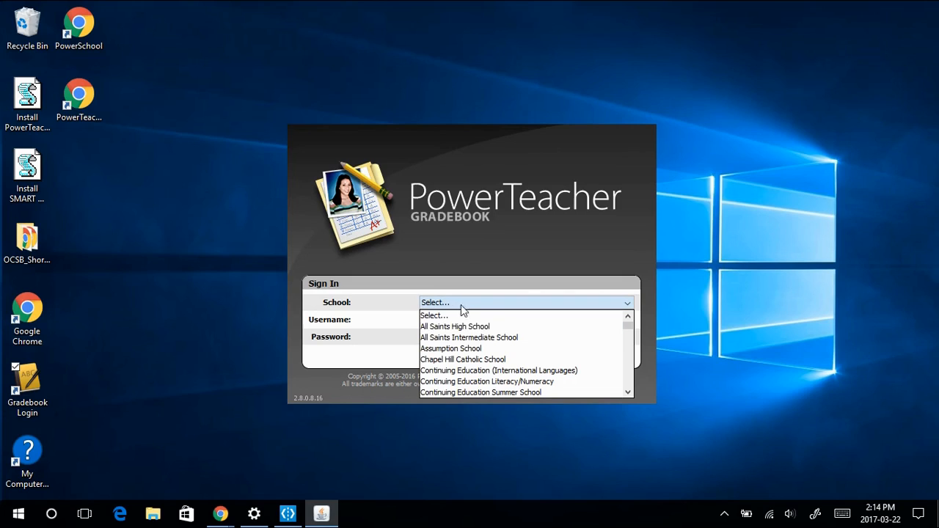
{"action": "left_click", "coordinate": [452, 349]}
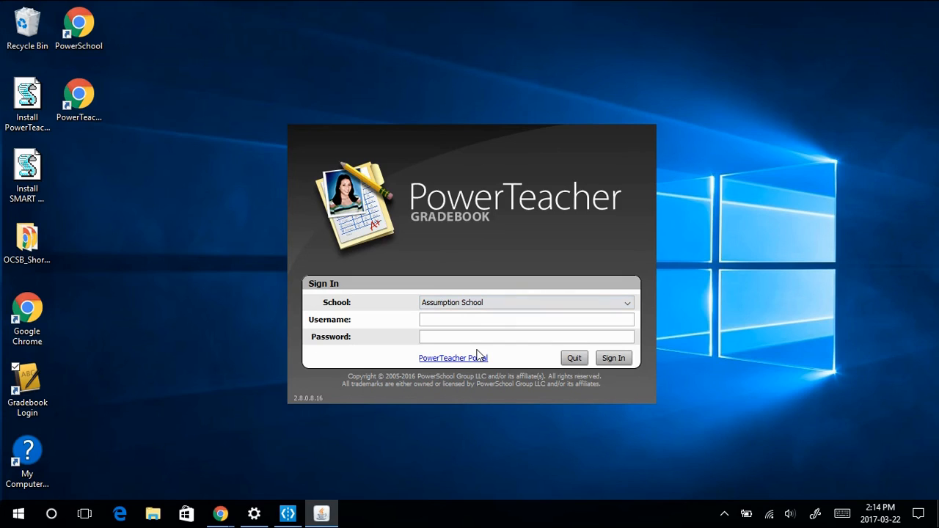
{"action": "left_click", "coordinate": [525, 320]}
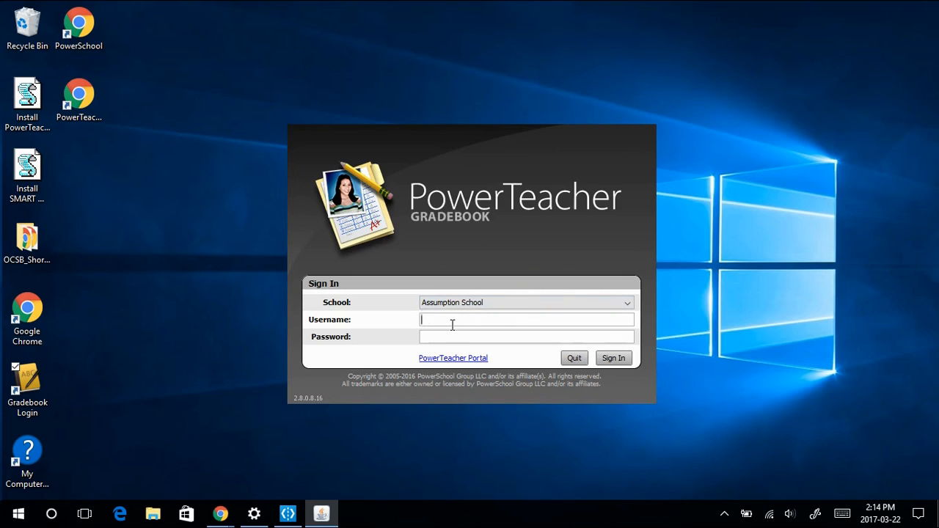
{"action": "type", "text": "e401"}
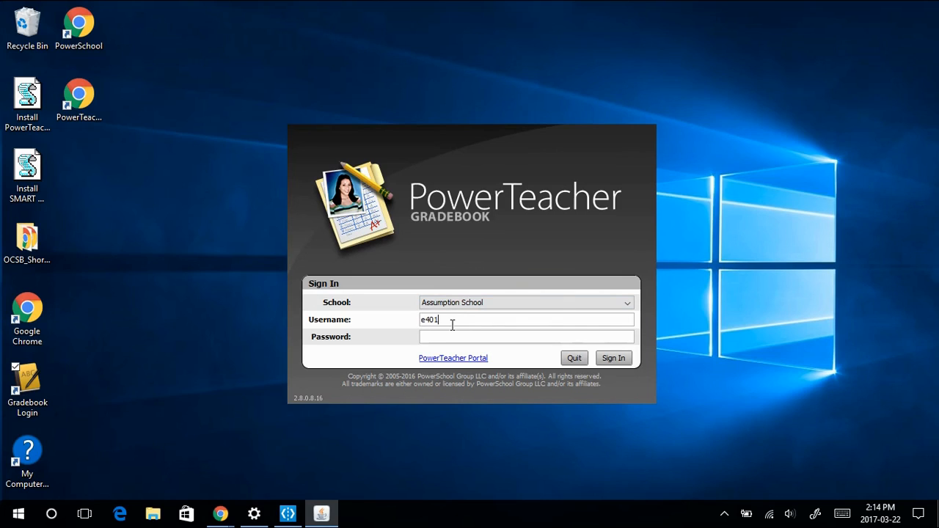
{"action": "type", "text": "71"}
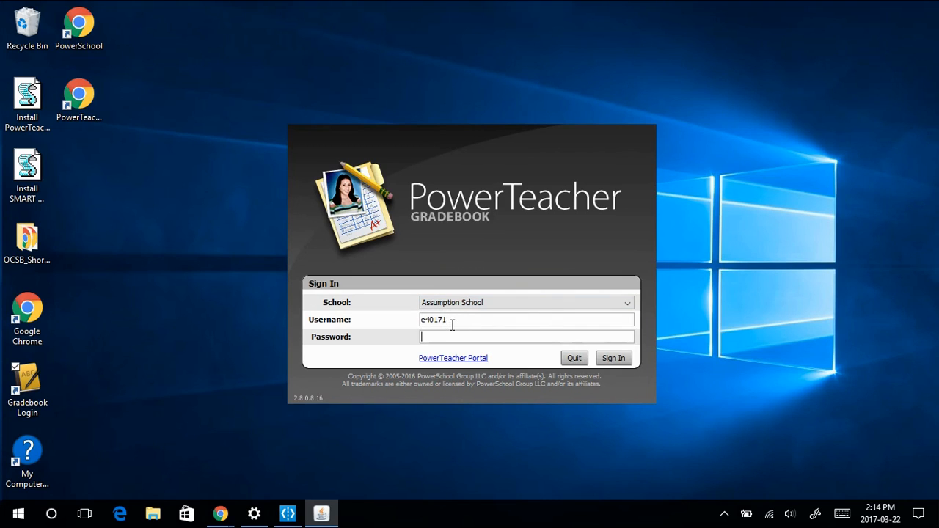
{"action": "type", "text": "password"}
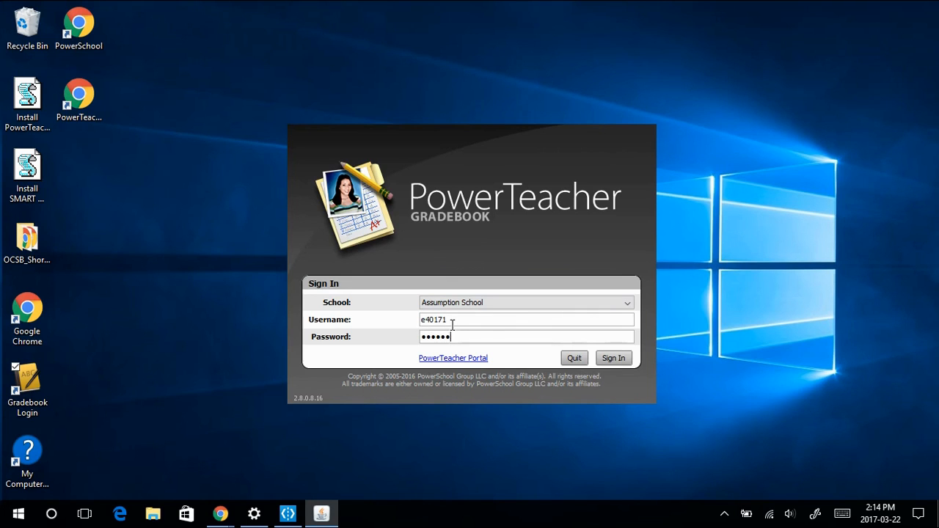
{"action": "type", "text": "••••"}
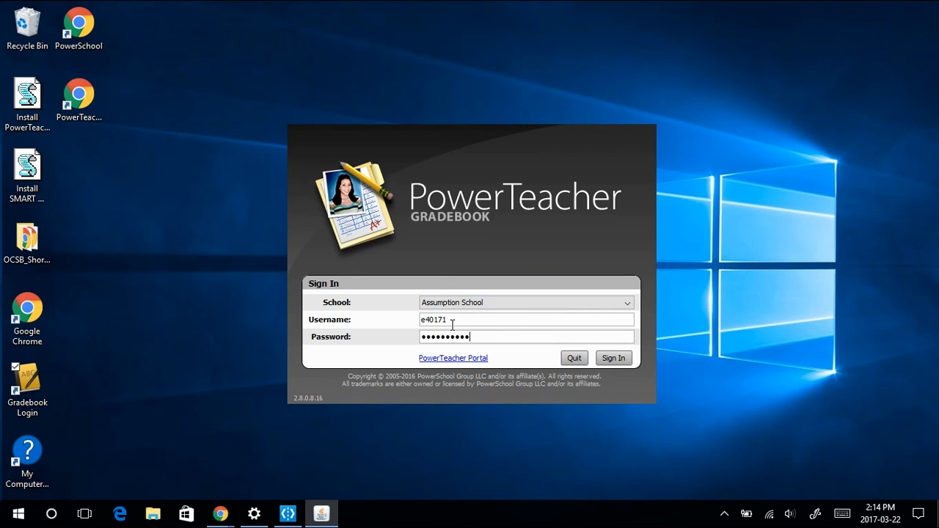